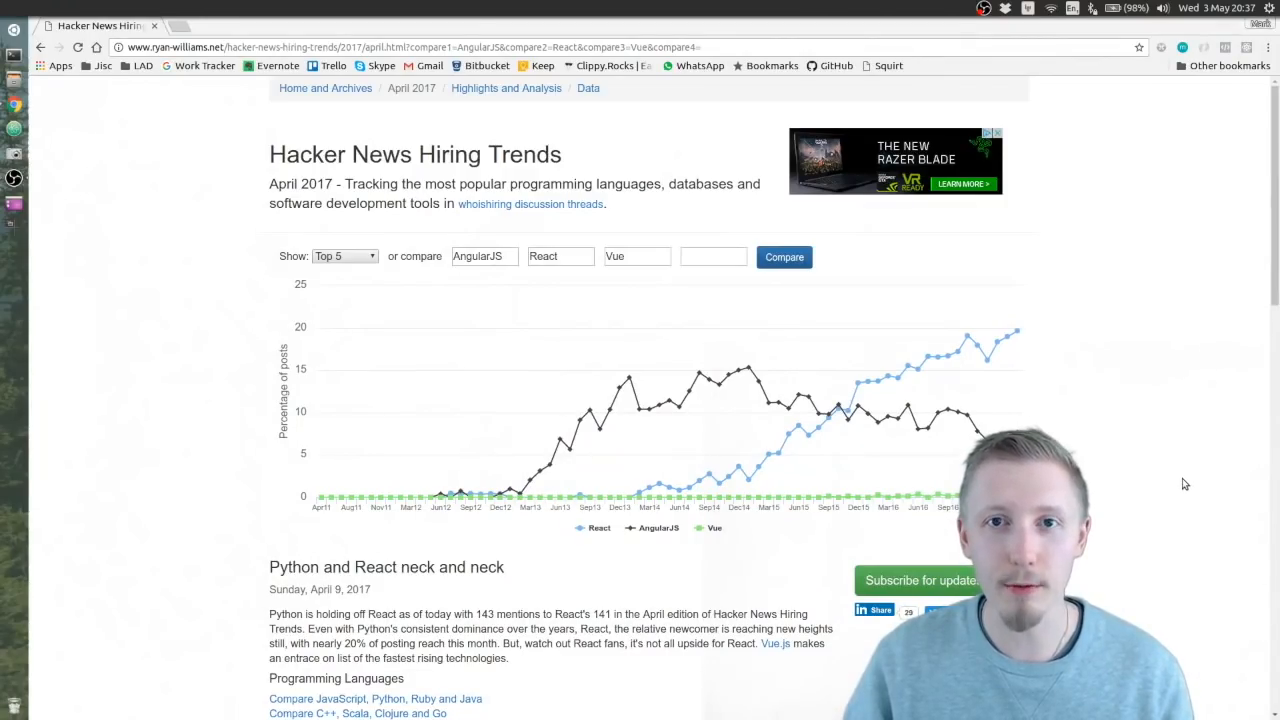
mouse_move(1084, 420)
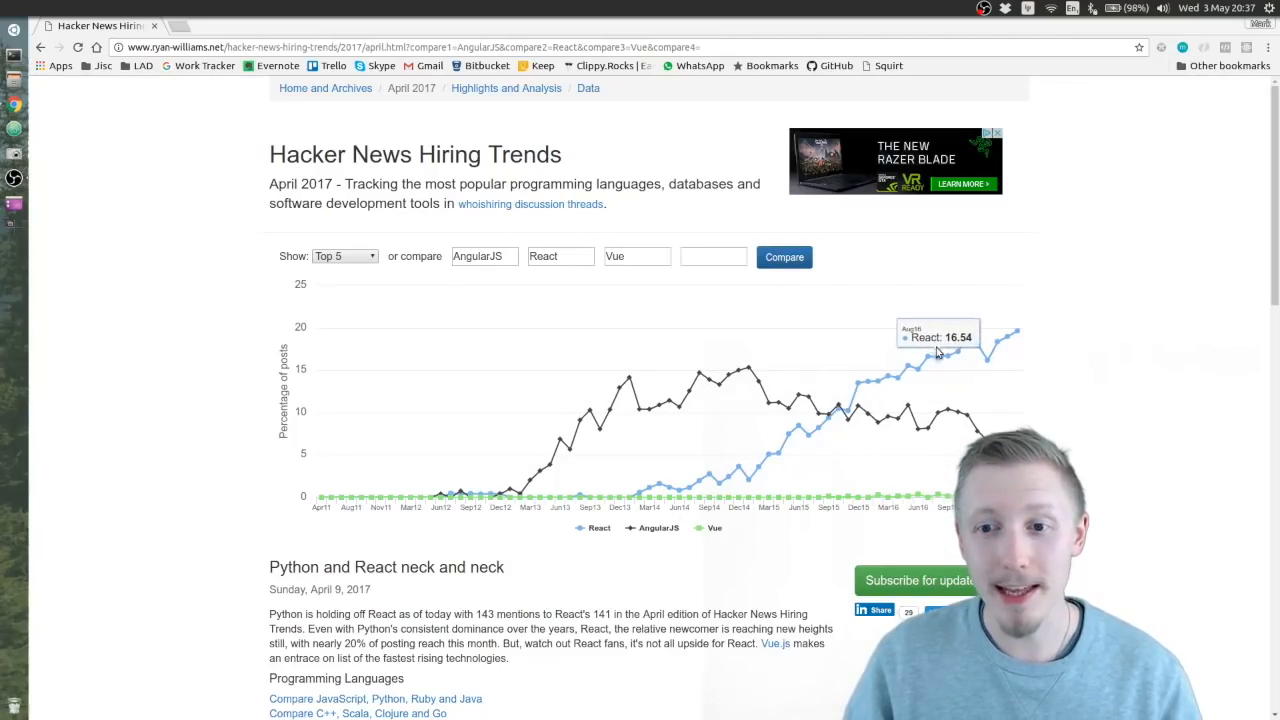
mouse_move(982, 356)
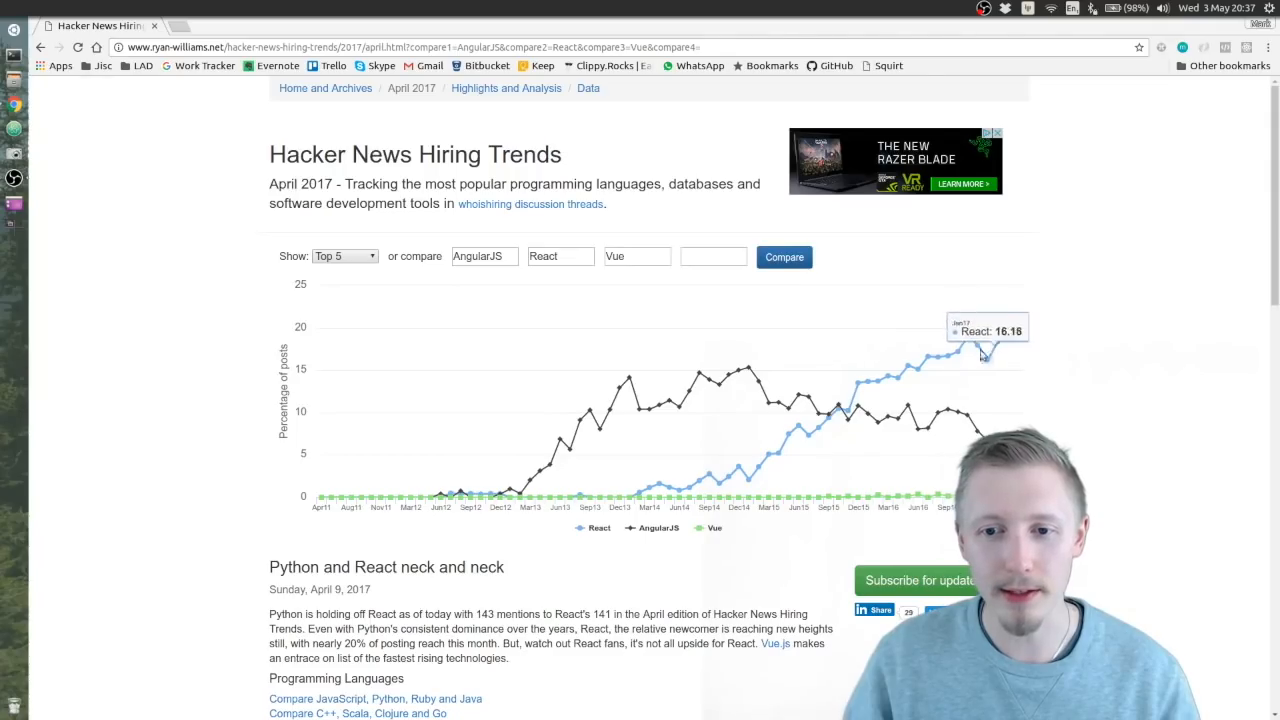
mouse_move(844, 414)
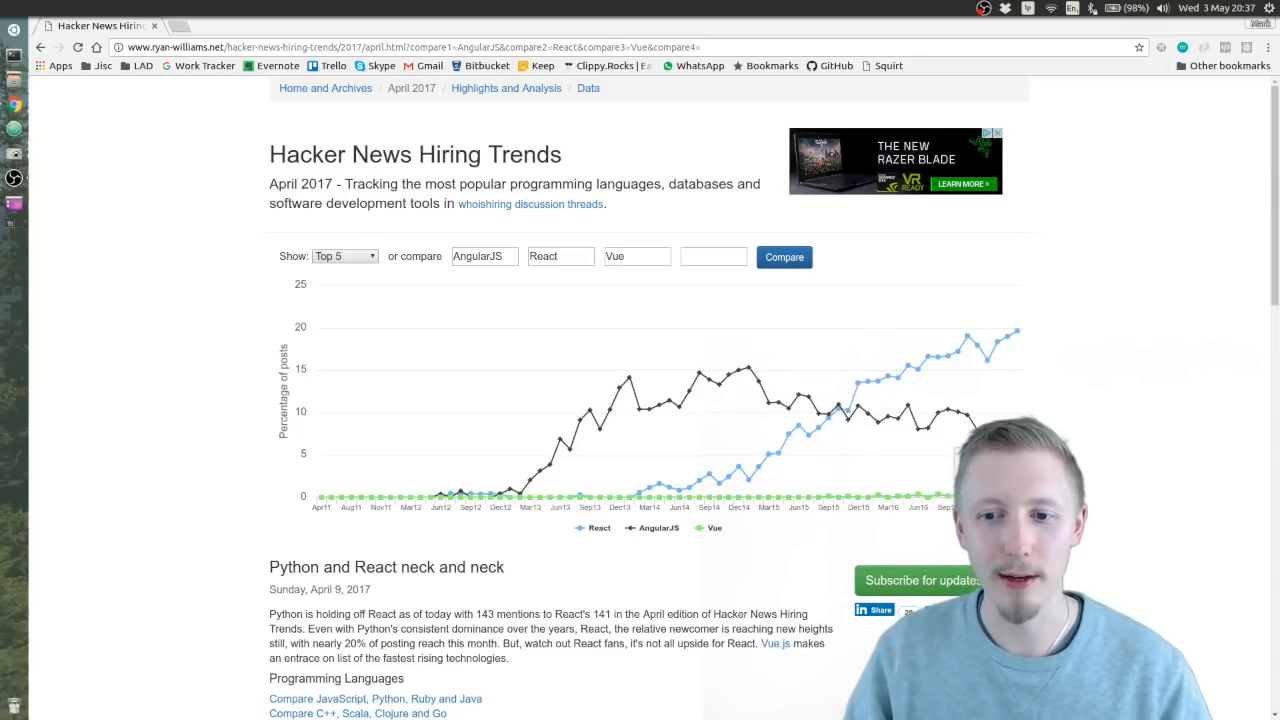
mouse_move(958, 358)
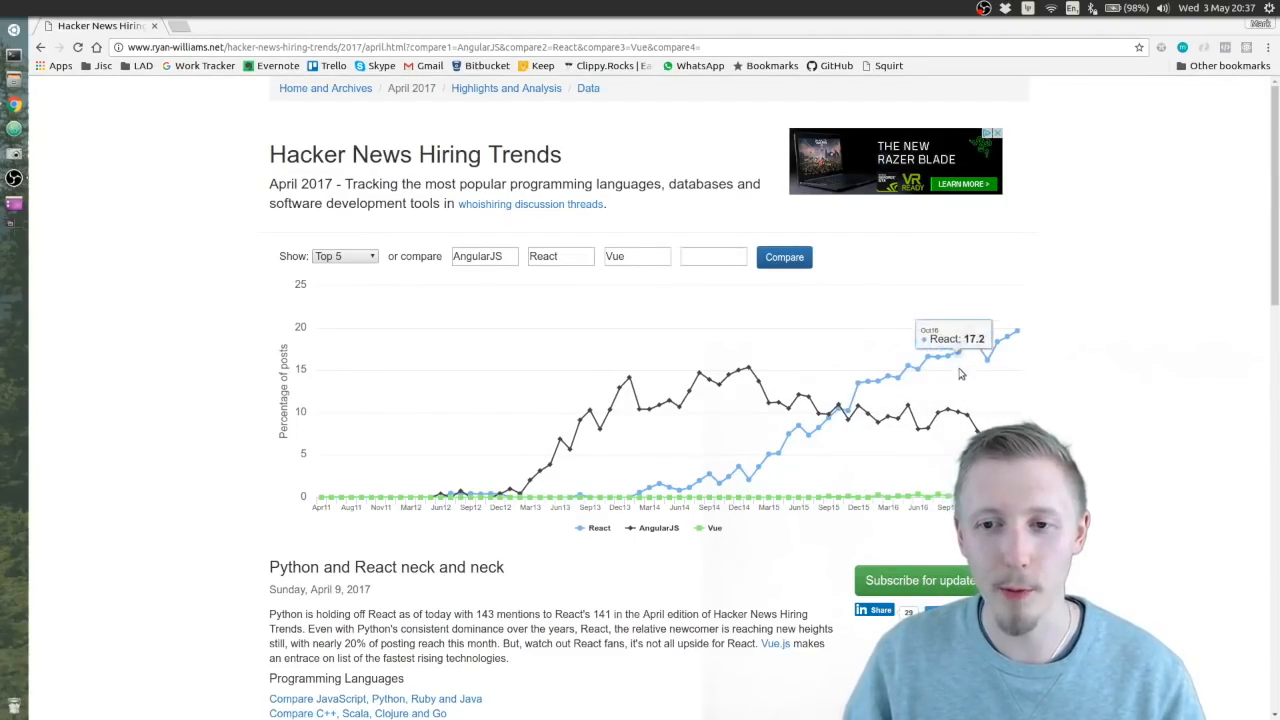
mouse_move(1016, 332)
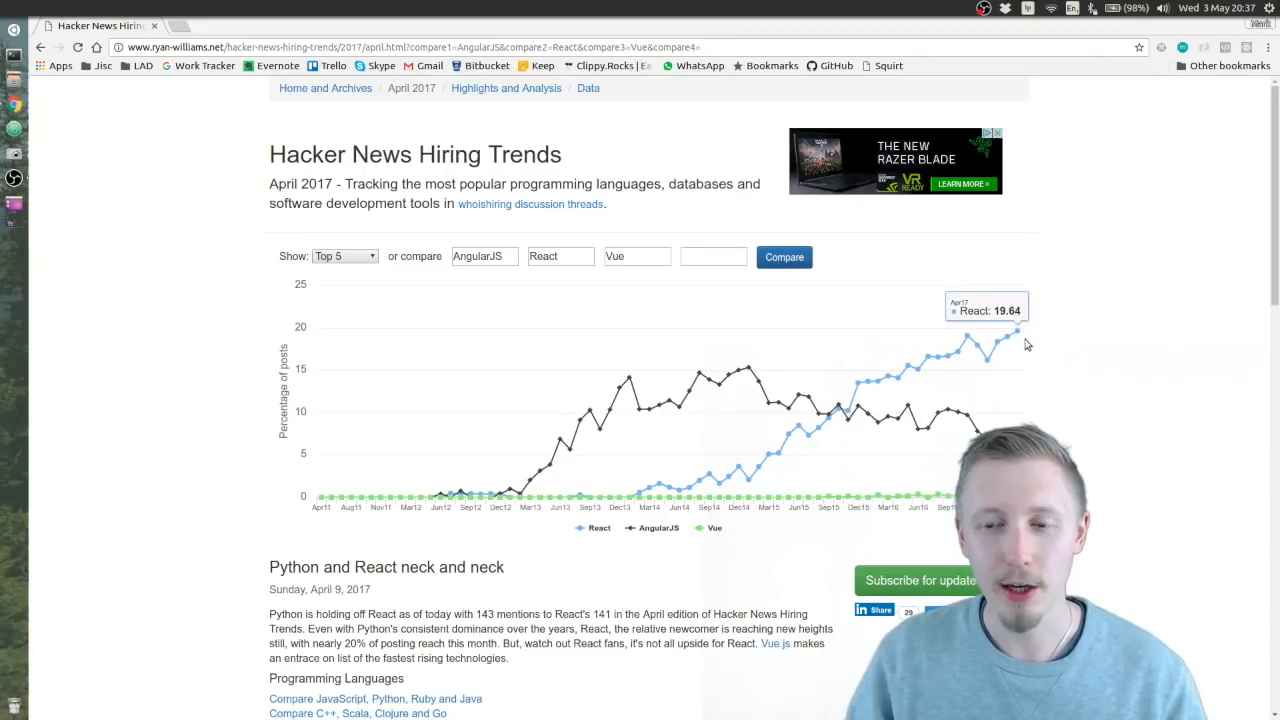
mouse_move(1108, 374)
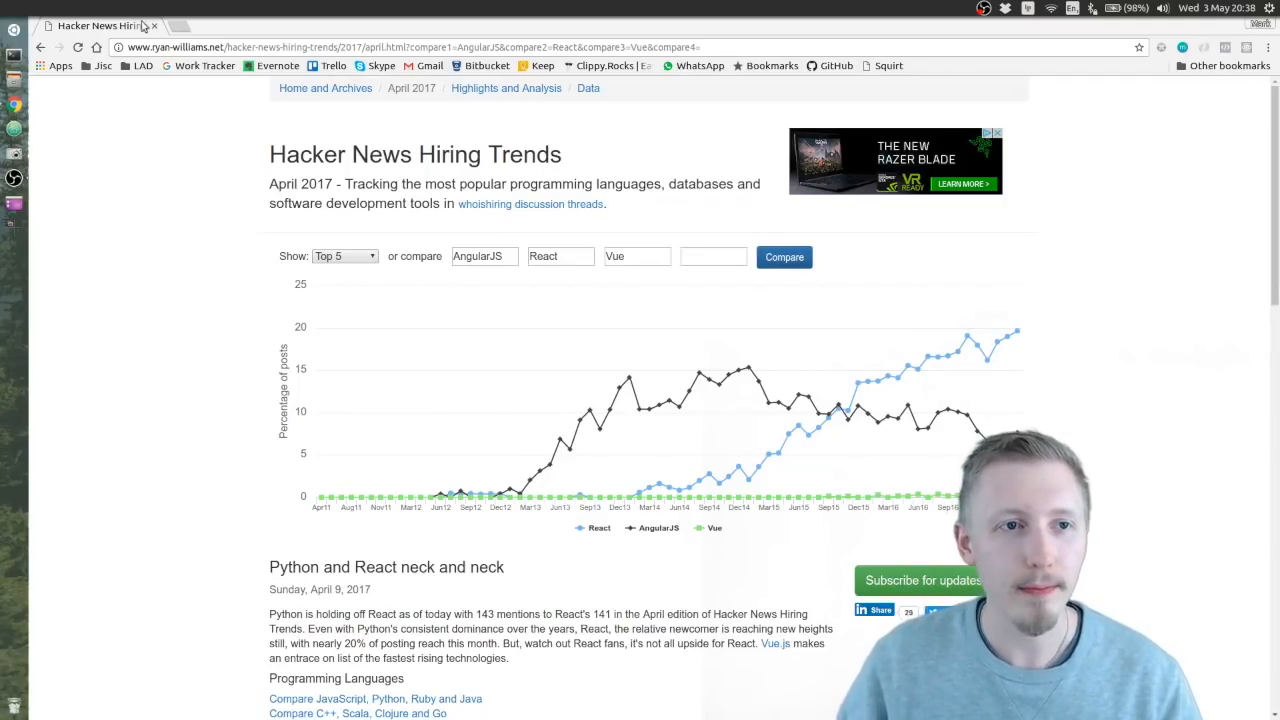
left_click(636, 256)
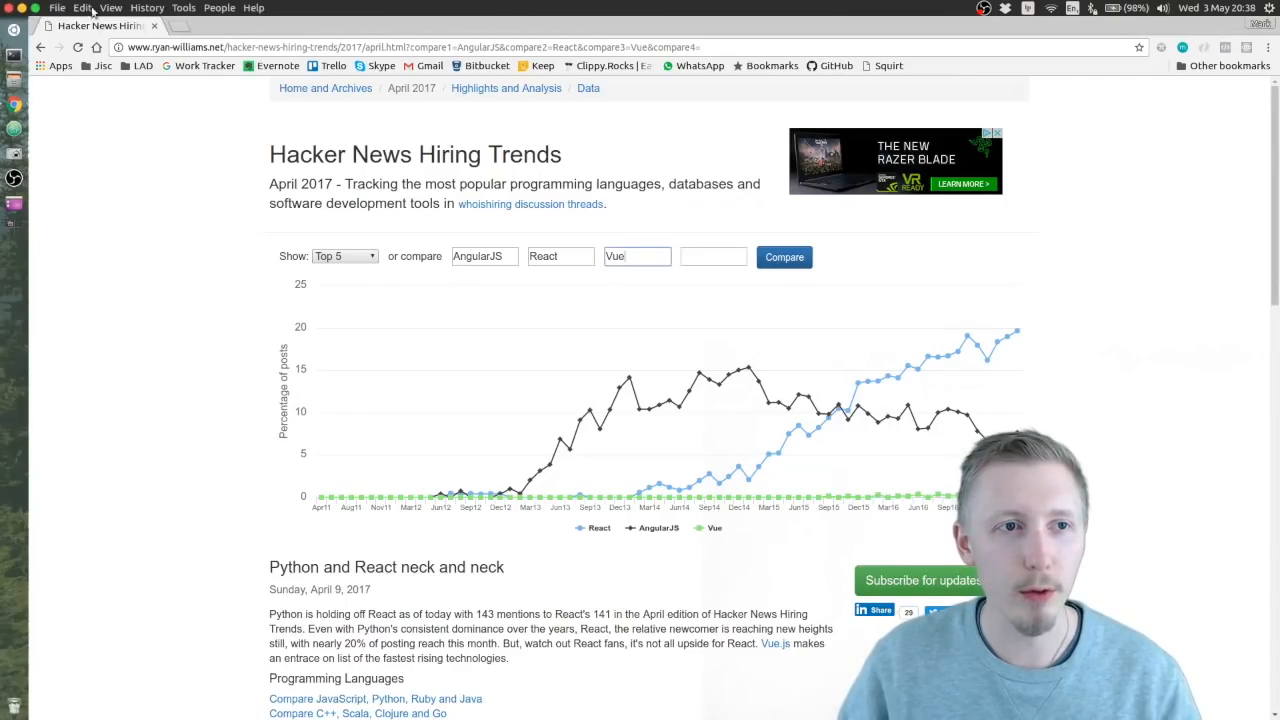